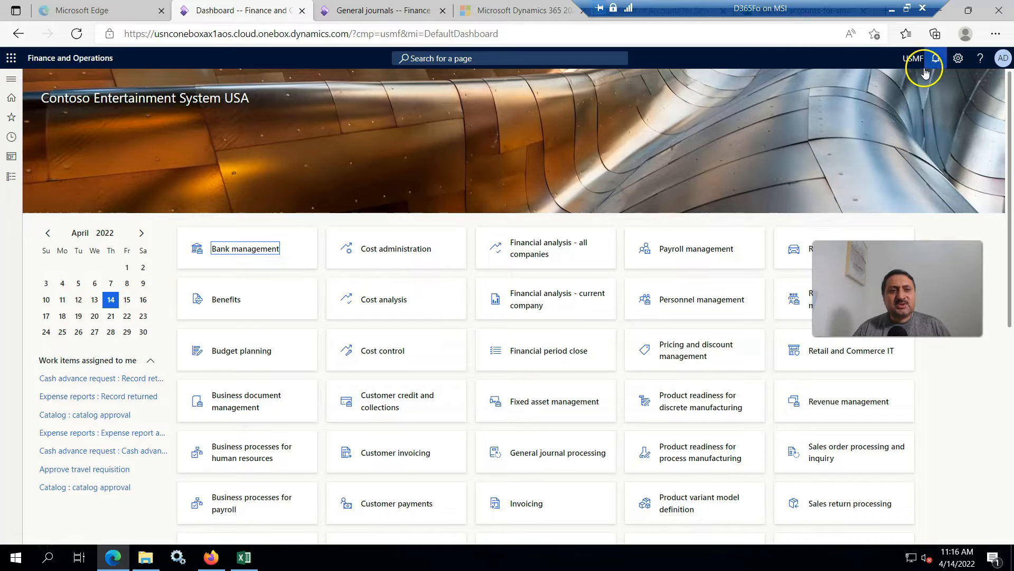
# - Review the Ledger page and switch the company picker to USRT, both using the Shared chart of accounts
pyautogui.click(10, 79)
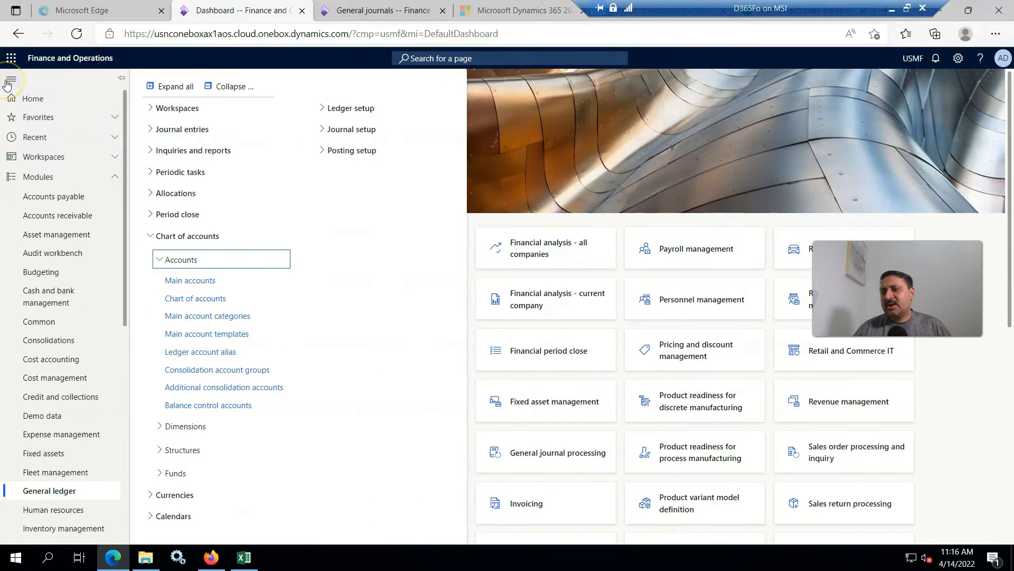
pyautogui.moveTo(74, 495)
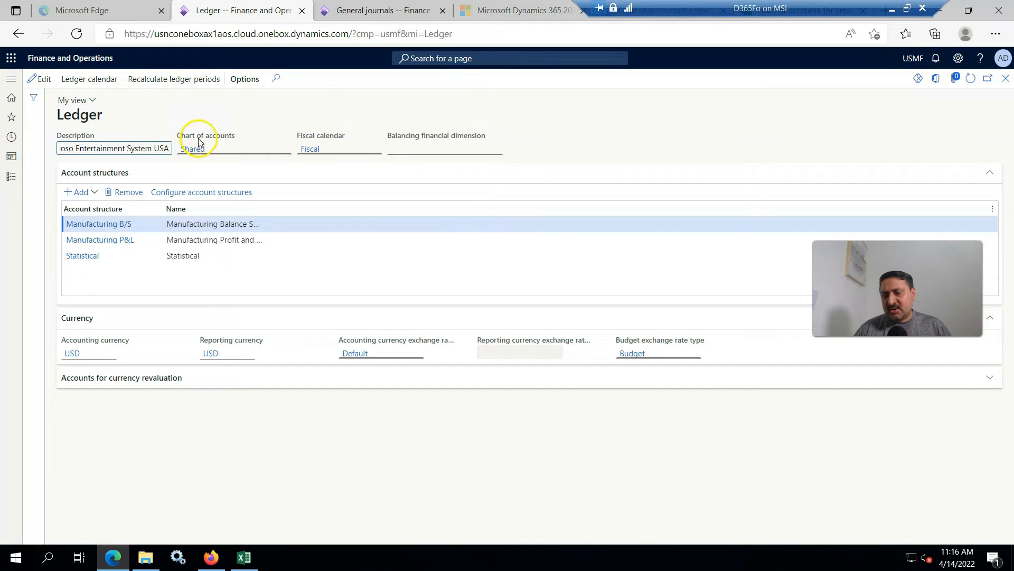
pyautogui.click(912, 58)
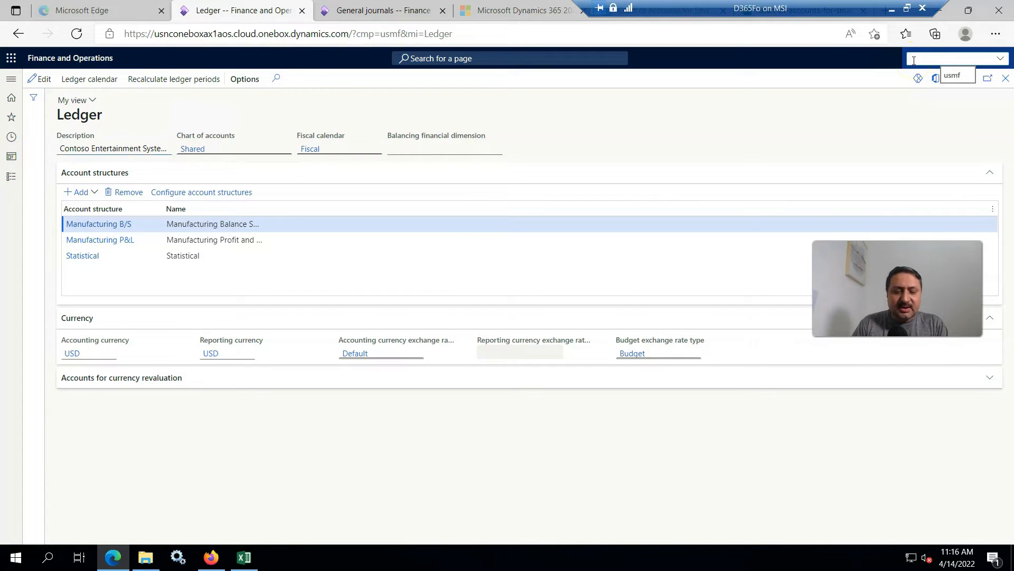
pyautogui.write('USRT')
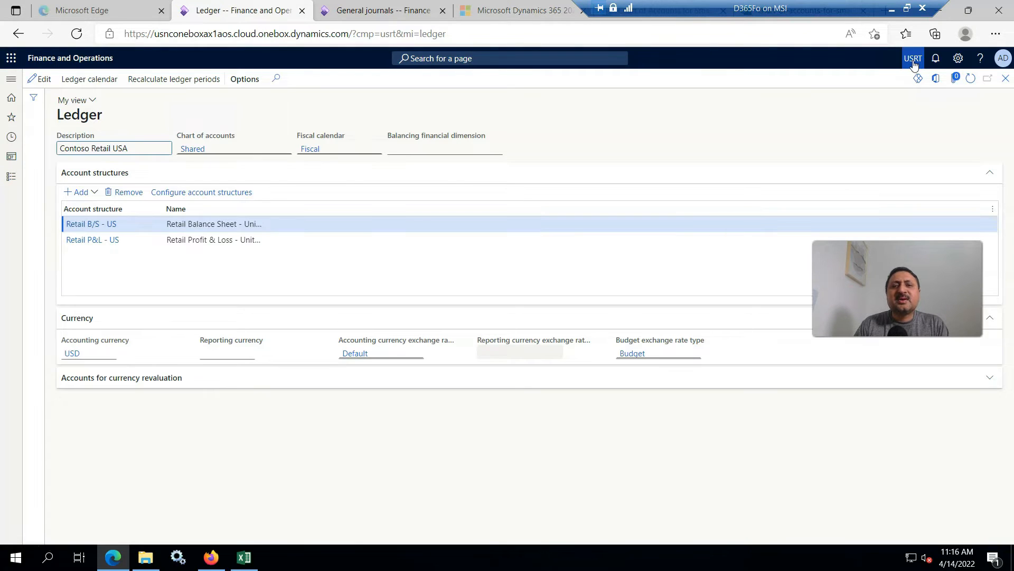
pyautogui.moveTo(207, 147)
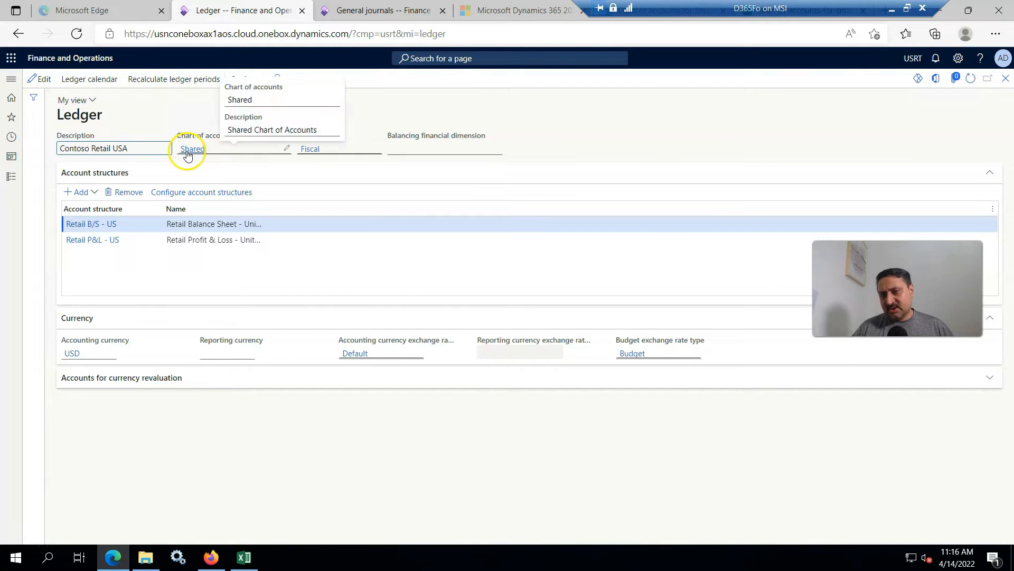
pyautogui.click(11, 78)
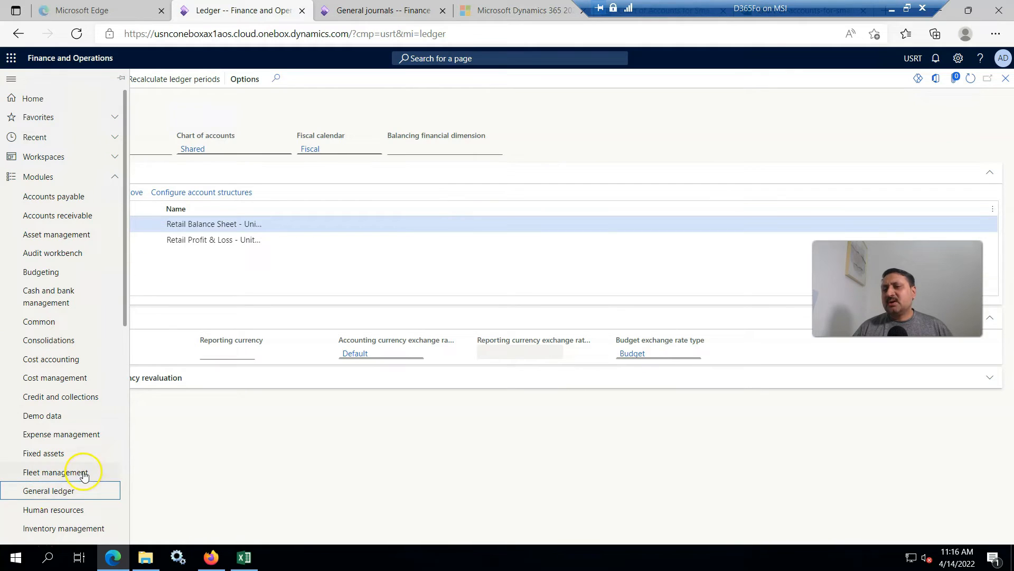
# - Show the Shared chart's main accounts from General ledger > Charts of accounts
pyautogui.click(47, 490)
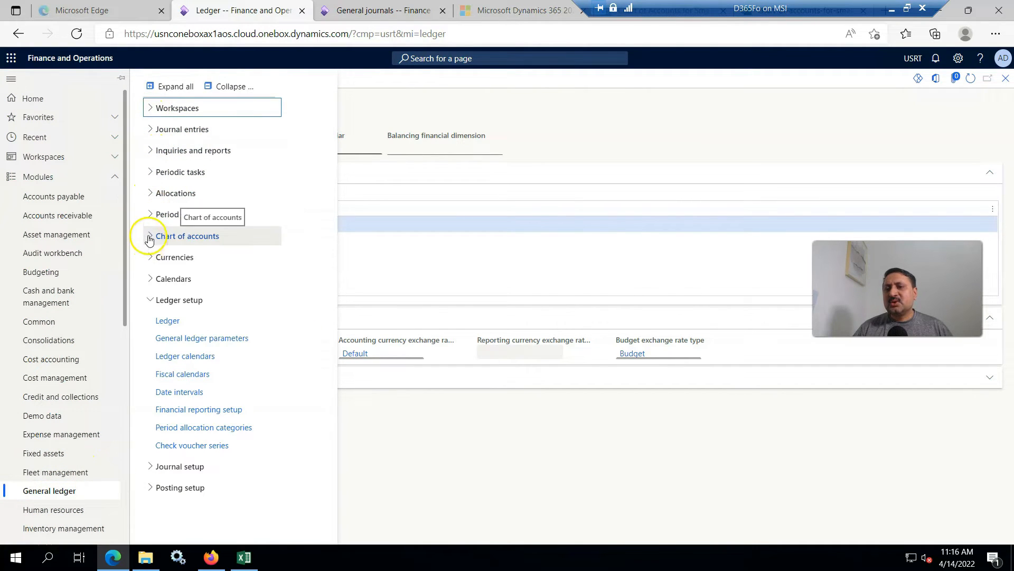
pyautogui.click(149, 235)
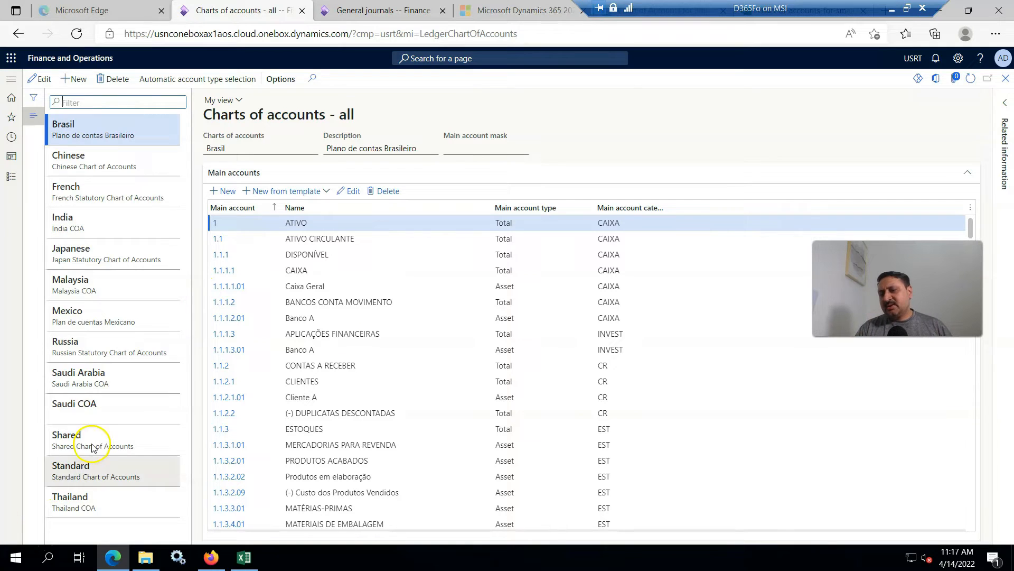
pyautogui.click(93, 440)
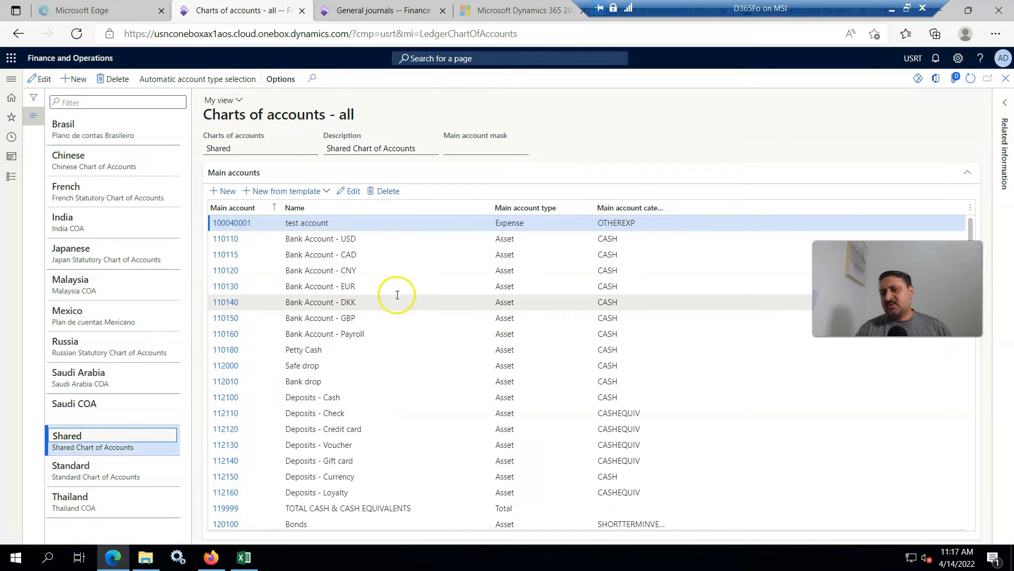
pyautogui.scroll(-3)
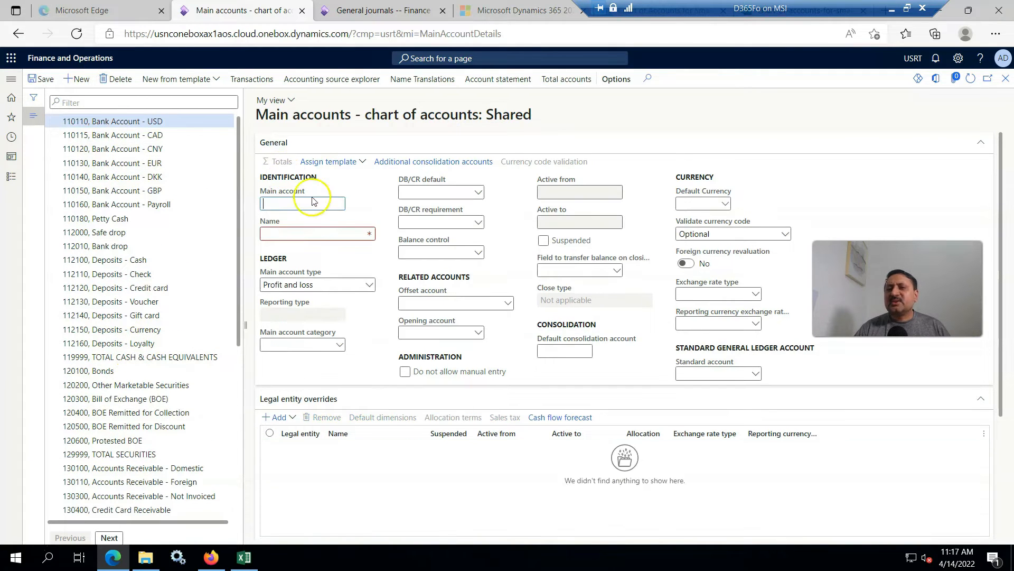
# - Enter new main account 1000042 named 'Test 2 Expense'
pyautogui.write('1000042')
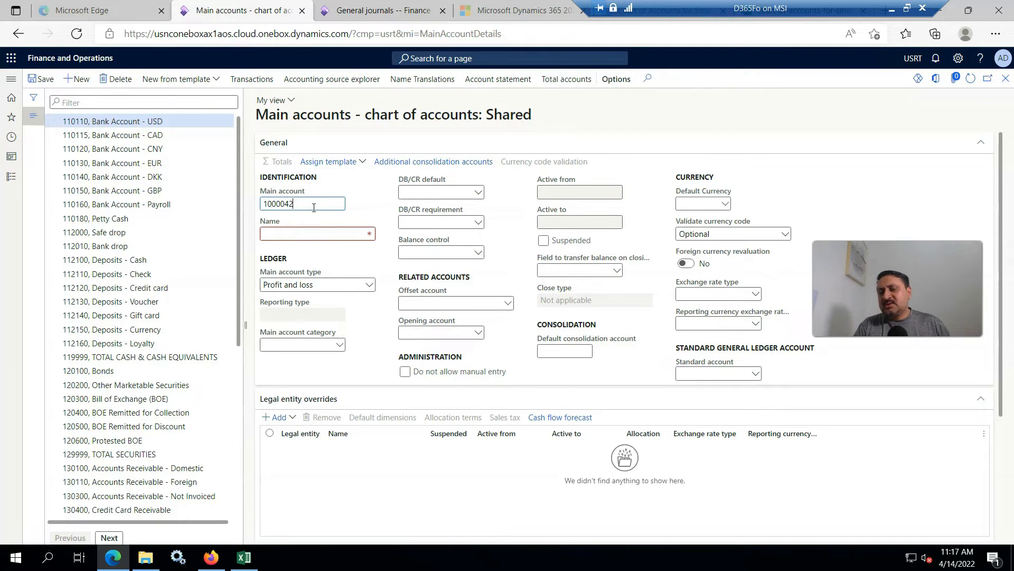
pyautogui.click(317, 234)
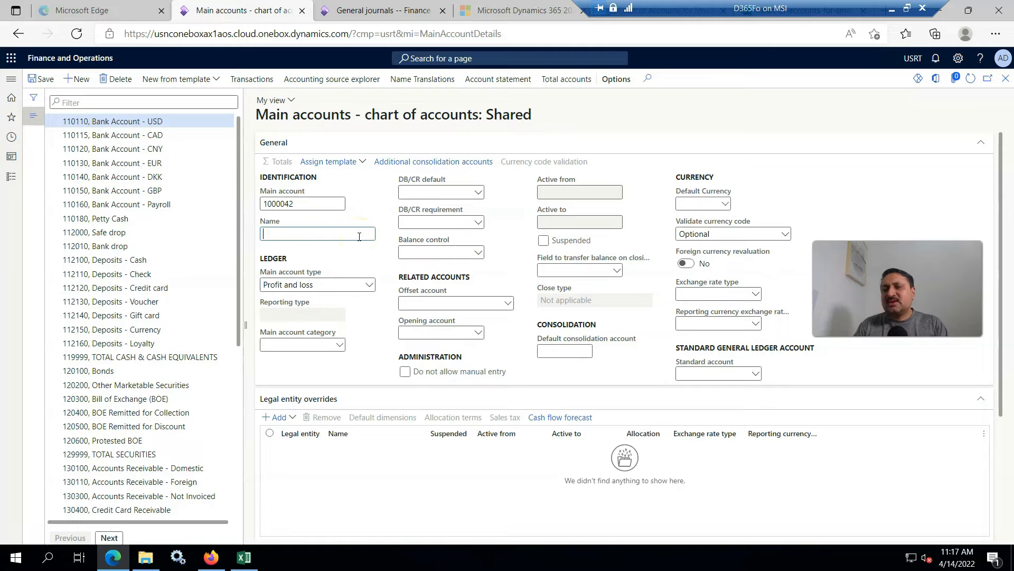
pyautogui.write('Exp')
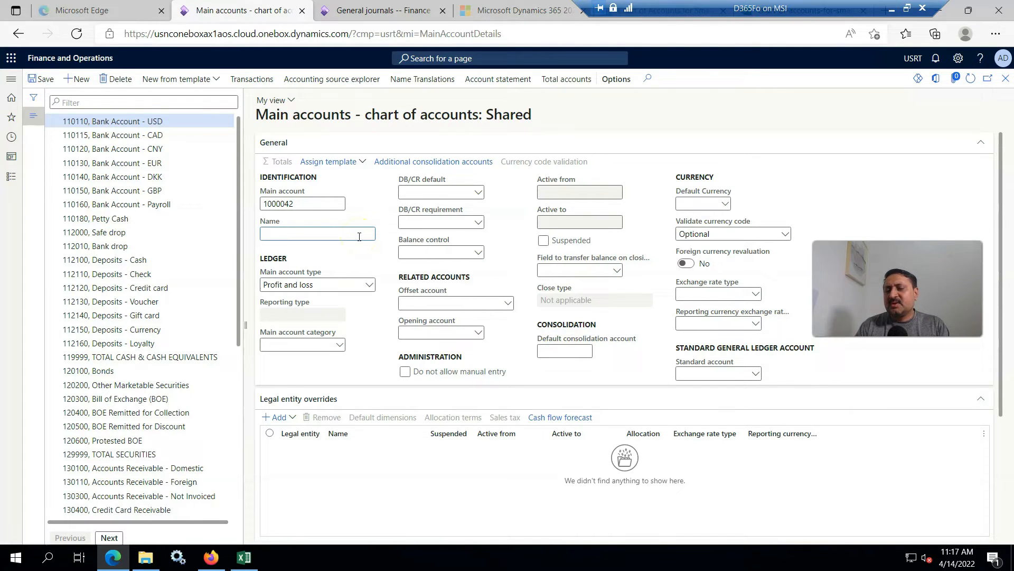
pyautogui.write('Test 2 Ex')
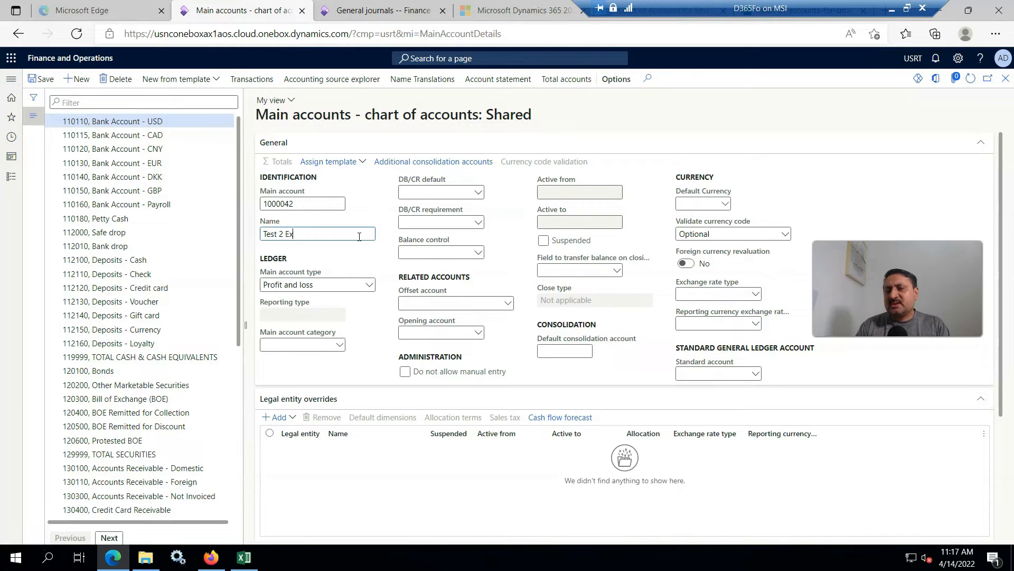
pyautogui.write('pense')
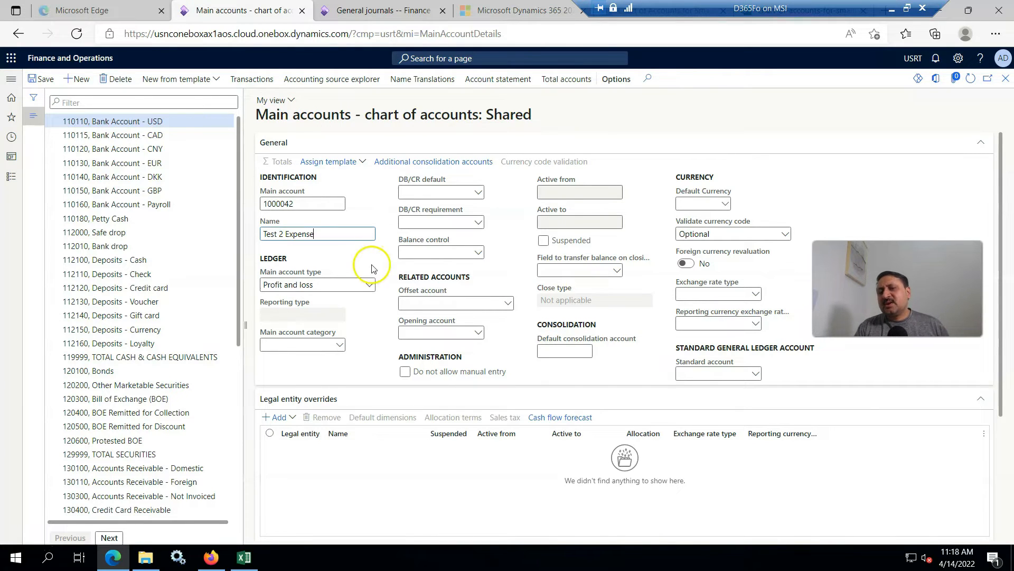
# - Make the account type Expense with main account category OTHEREXP
pyautogui.click(370, 284)
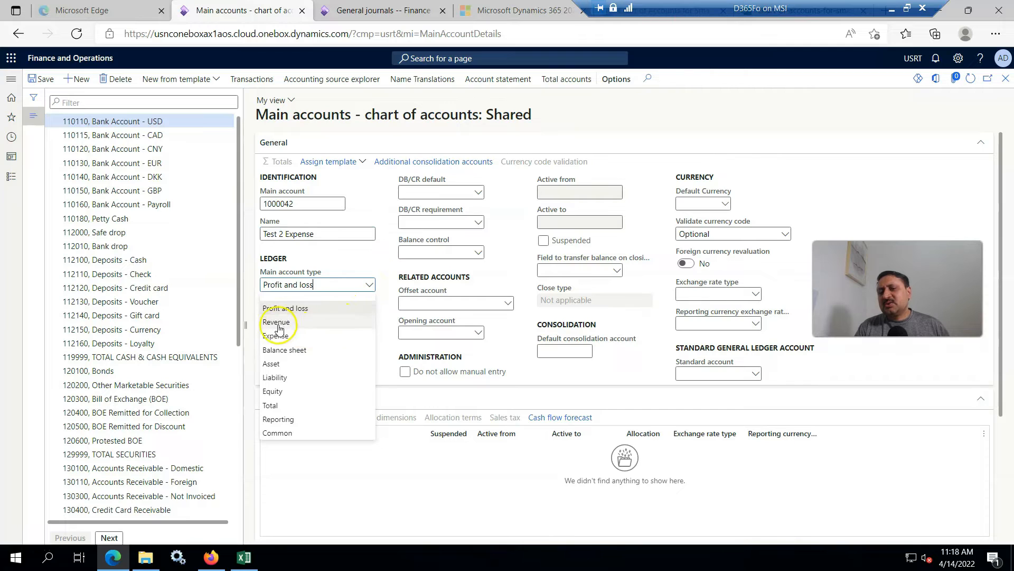
pyautogui.moveTo(278, 397)
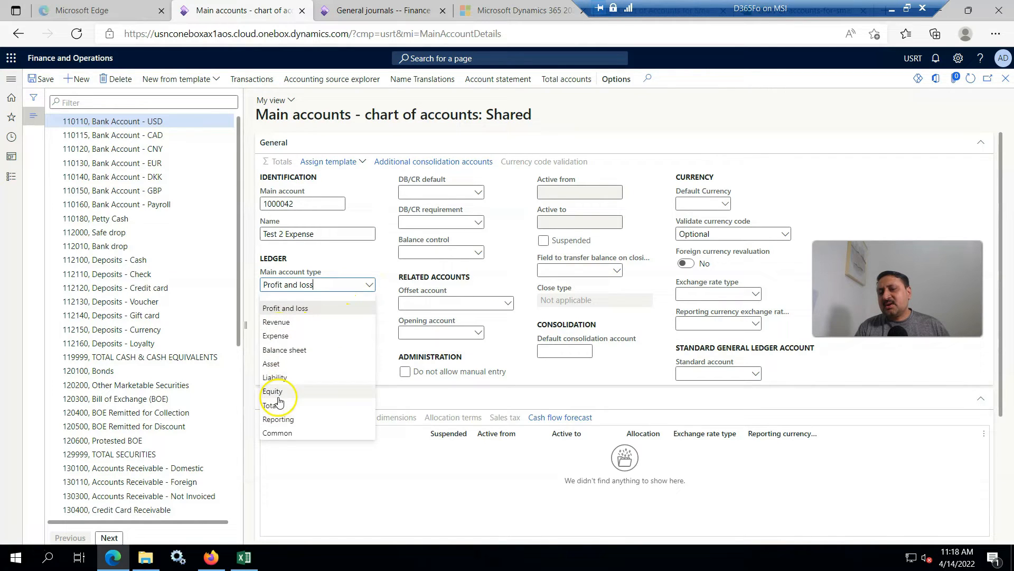
pyautogui.click(275, 334)
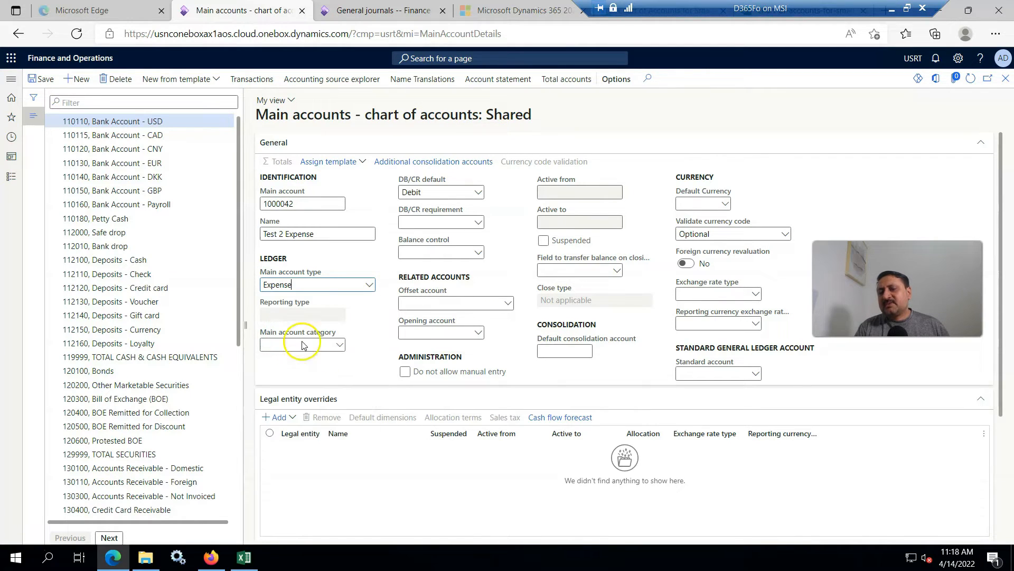
pyautogui.click(302, 345)
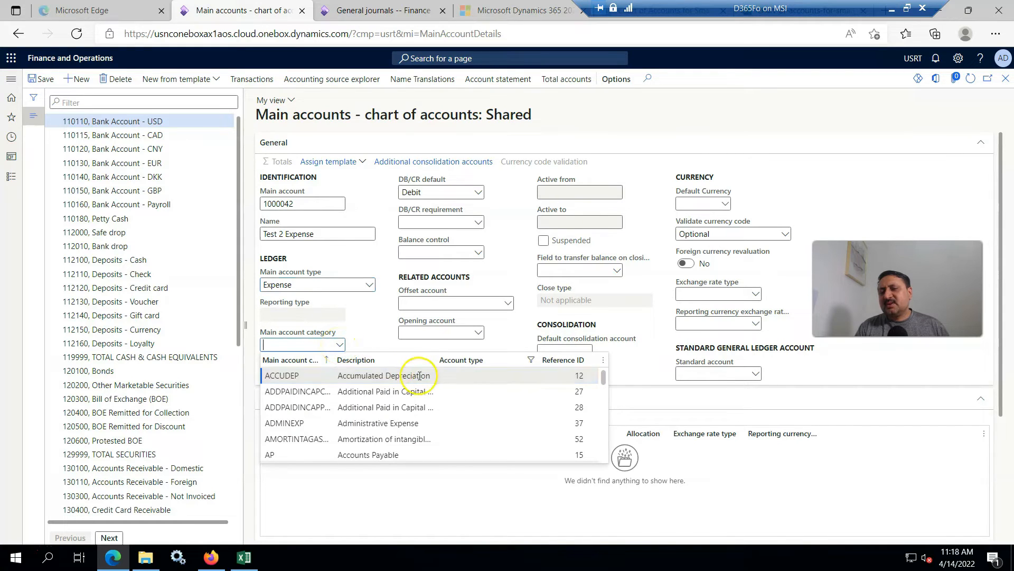
pyautogui.click(428, 360)
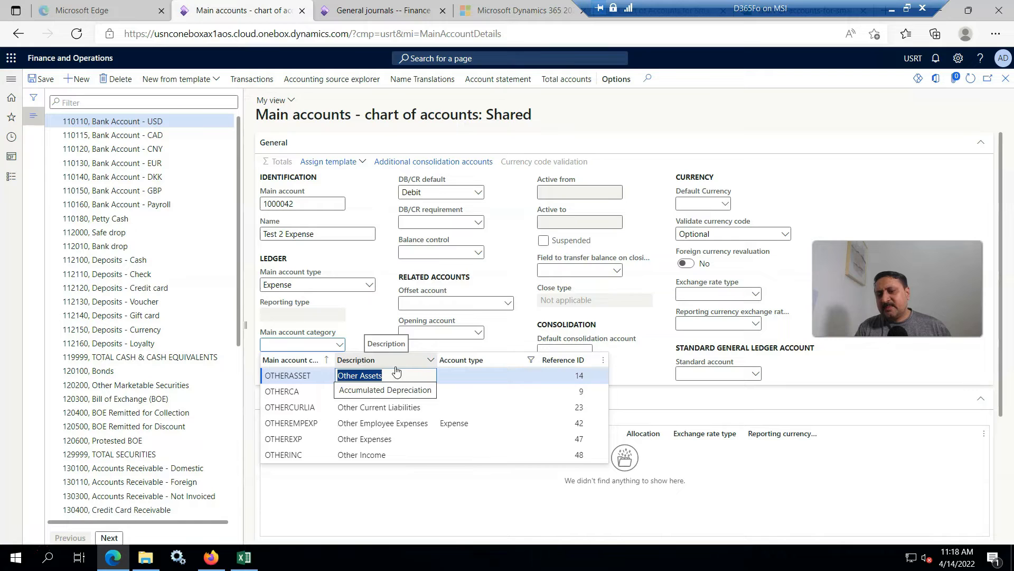
pyautogui.click(284, 439)
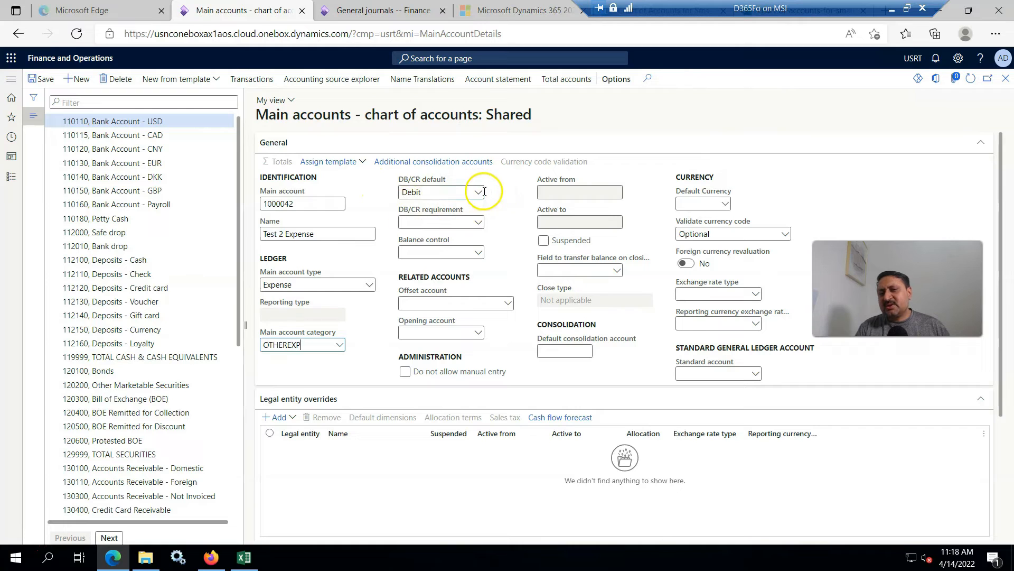
# - Set the default currency to USD and the exchange rate type to Default
pyautogui.click(478, 191)
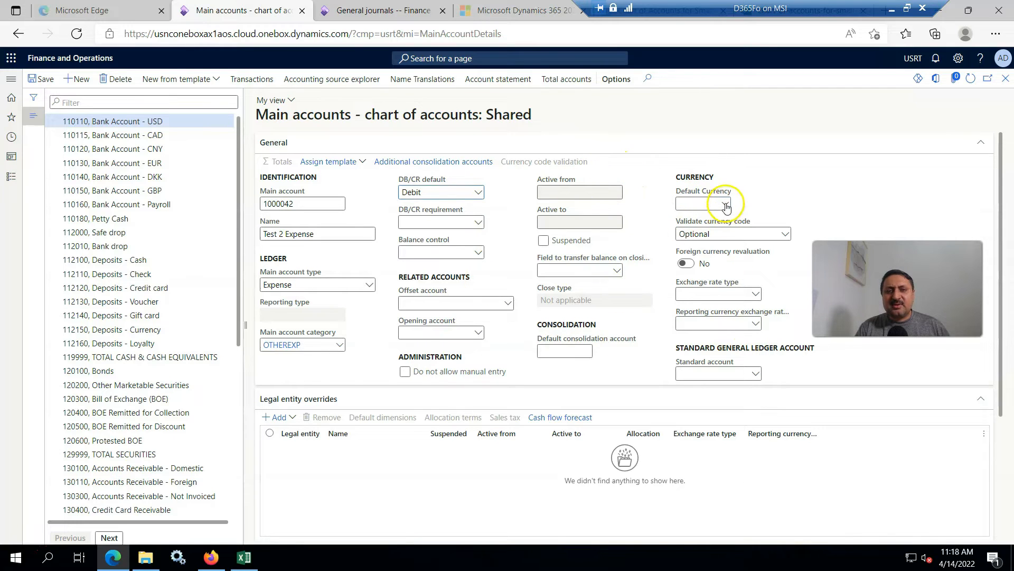
pyautogui.click(725, 203)
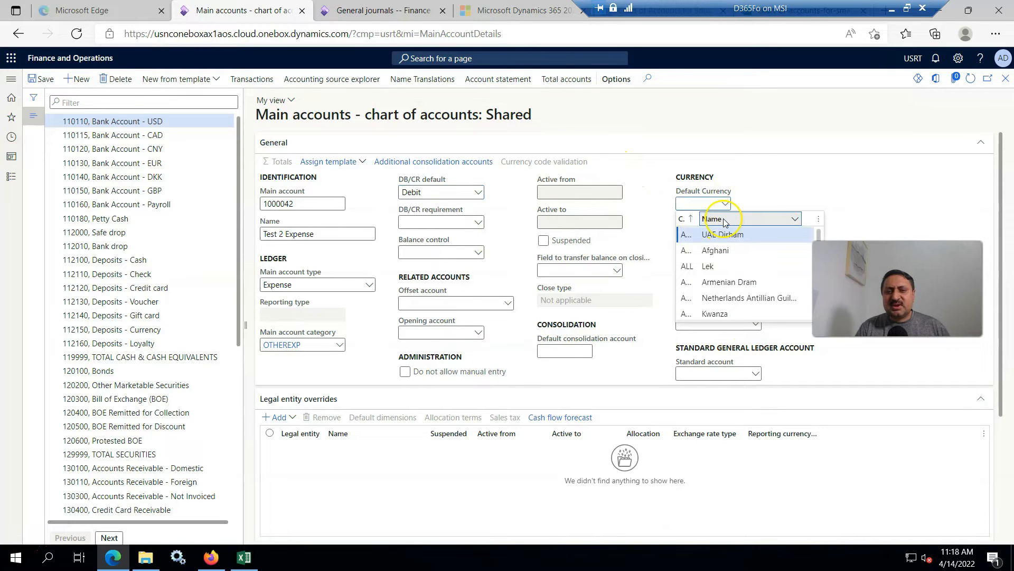
pyautogui.write('usd')
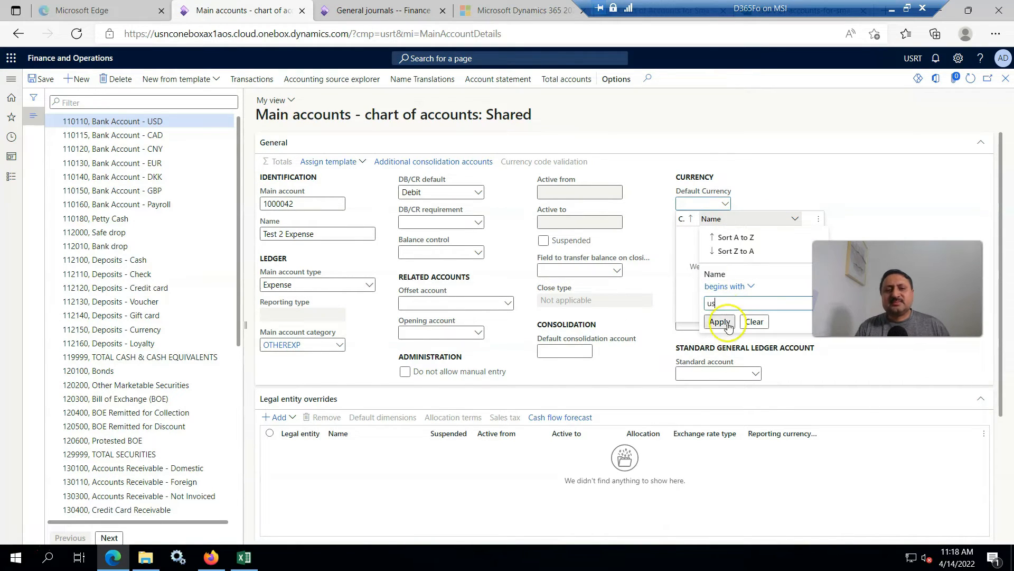
pyautogui.click(718, 321)
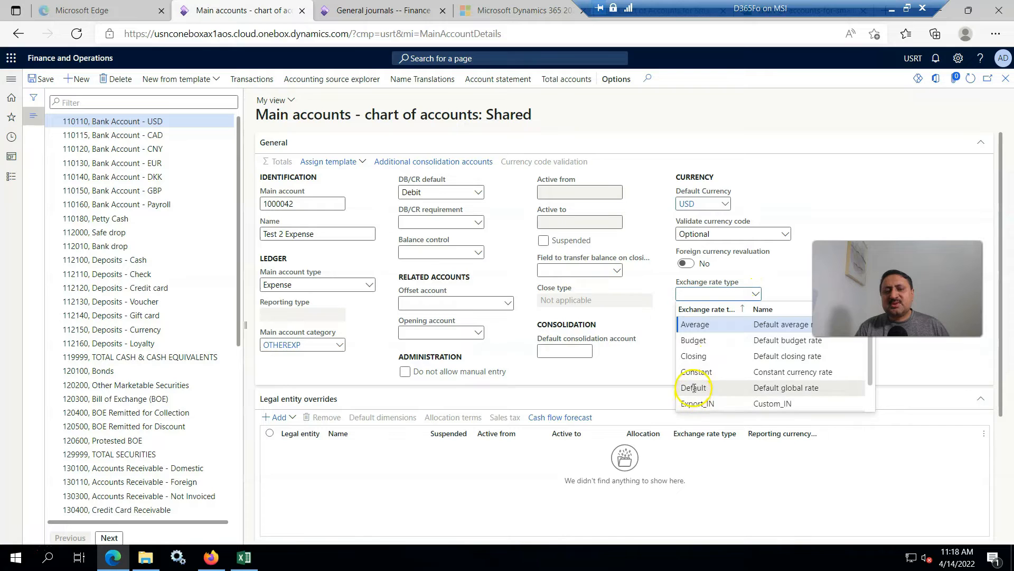
pyautogui.click(693, 388)
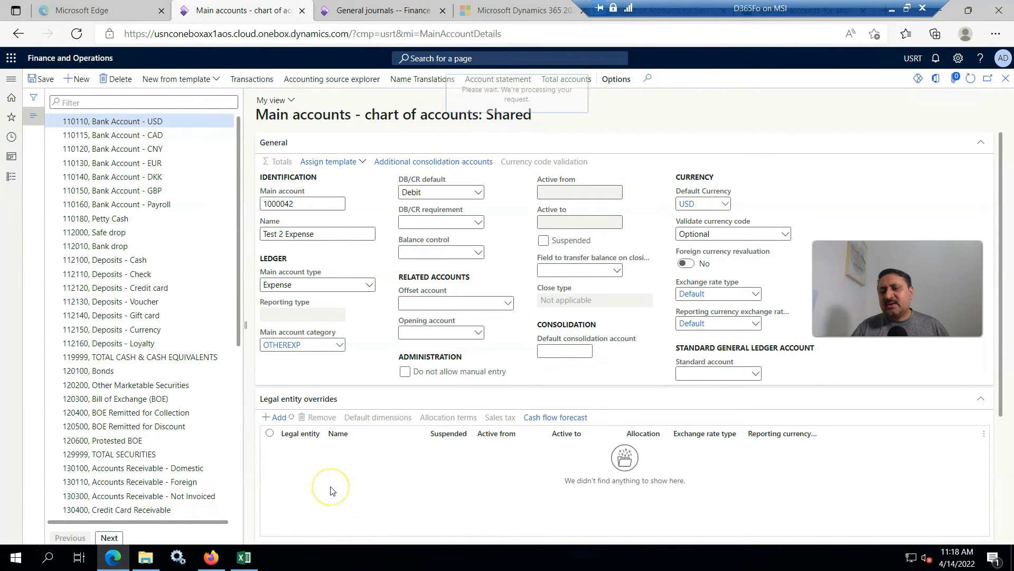
# - Add USMF as a legal entity override on account 1000042
pyautogui.click(276, 416)
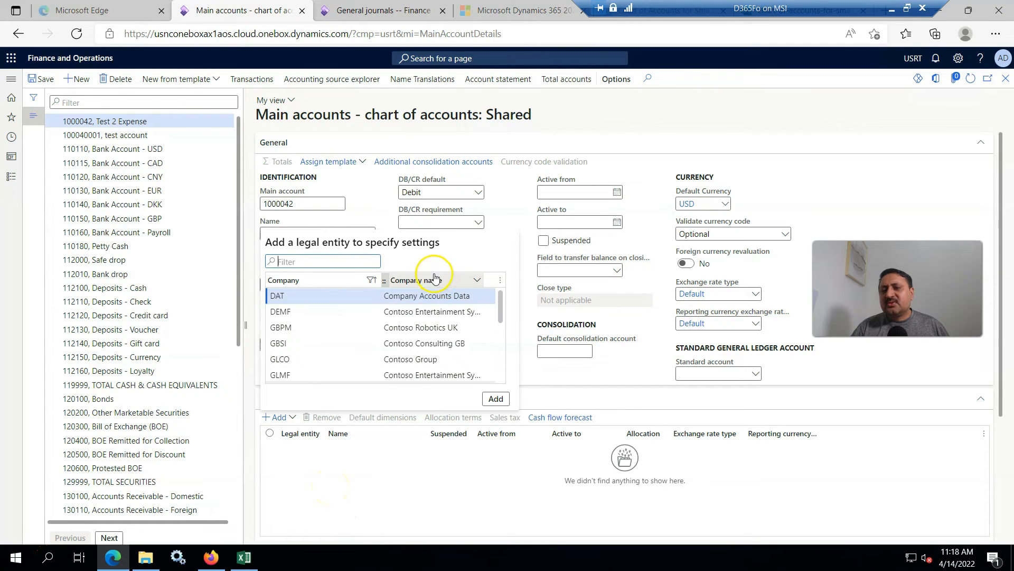
pyautogui.click(478, 279)
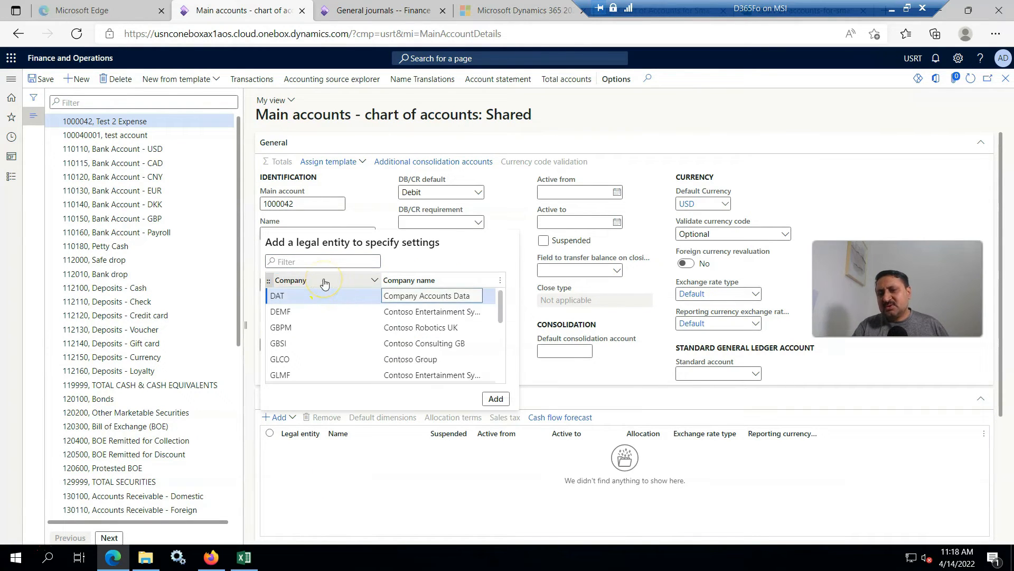
pyautogui.click(374, 279)
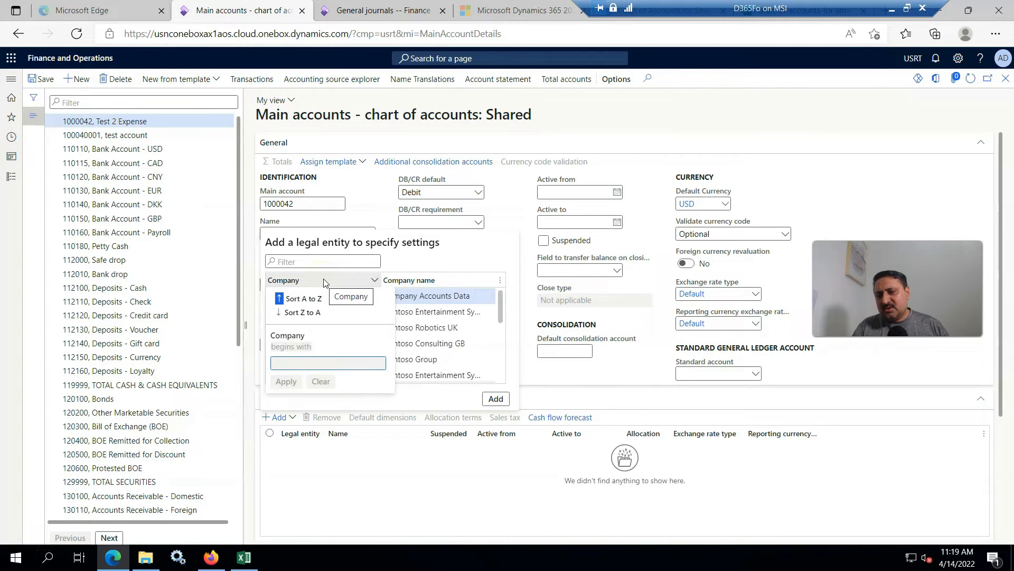
pyautogui.click(303, 298)
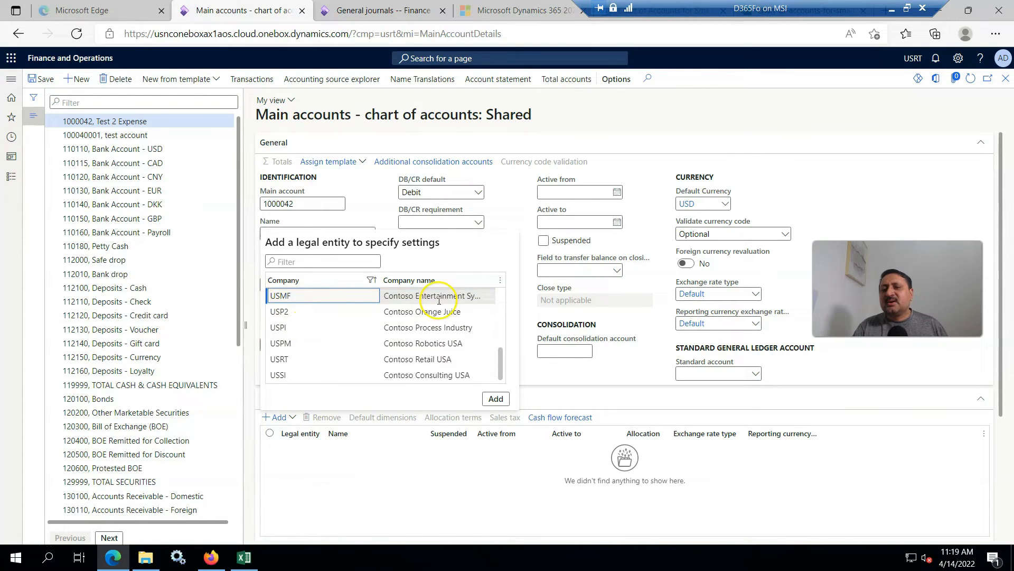
pyautogui.click(496, 398)
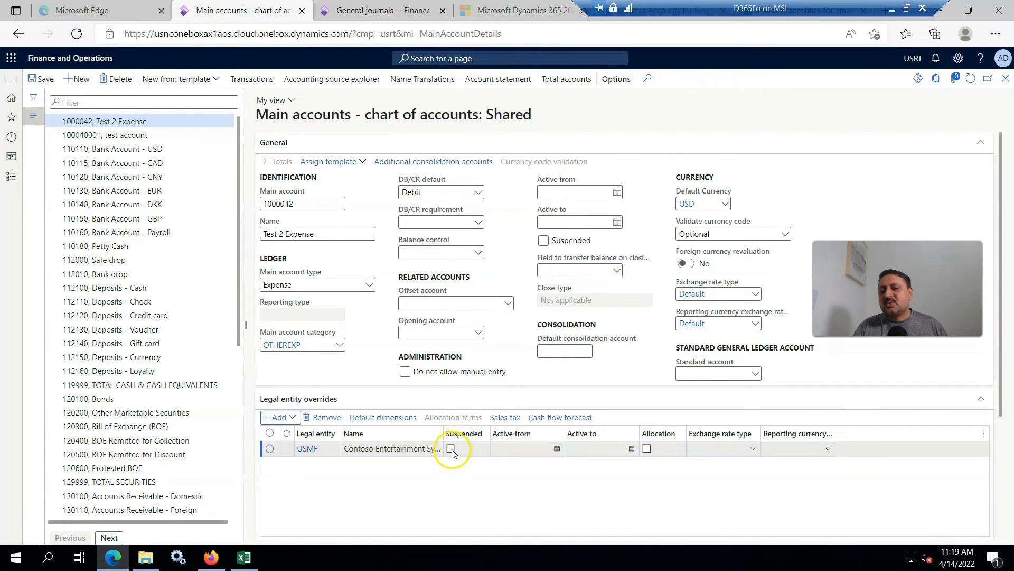
# - Mark the USMF override Suspended and review its default dimensions and sales tax settings
pyautogui.click(451, 448)
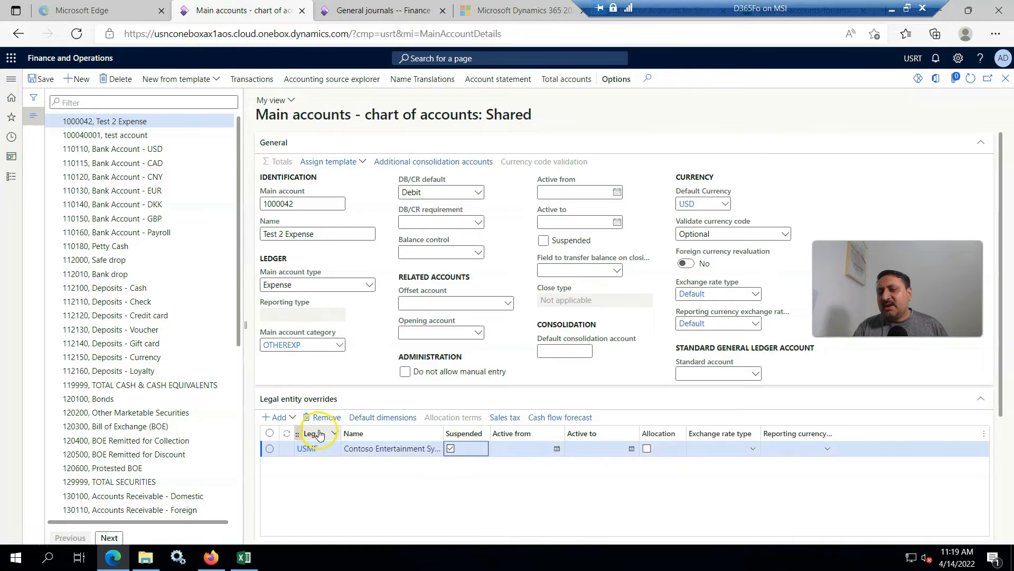
pyautogui.click(381, 416)
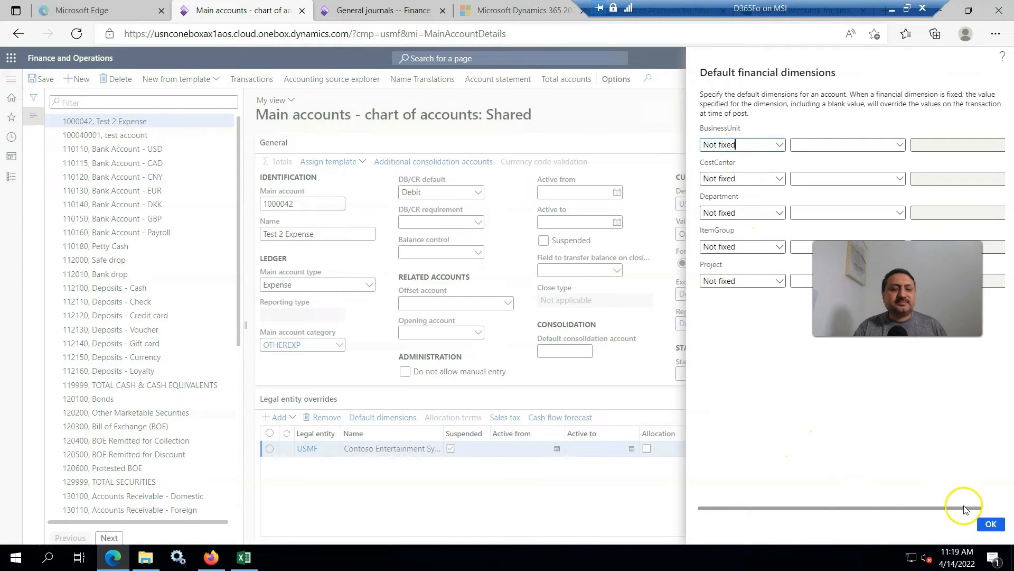
pyautogui.click(990, 523)
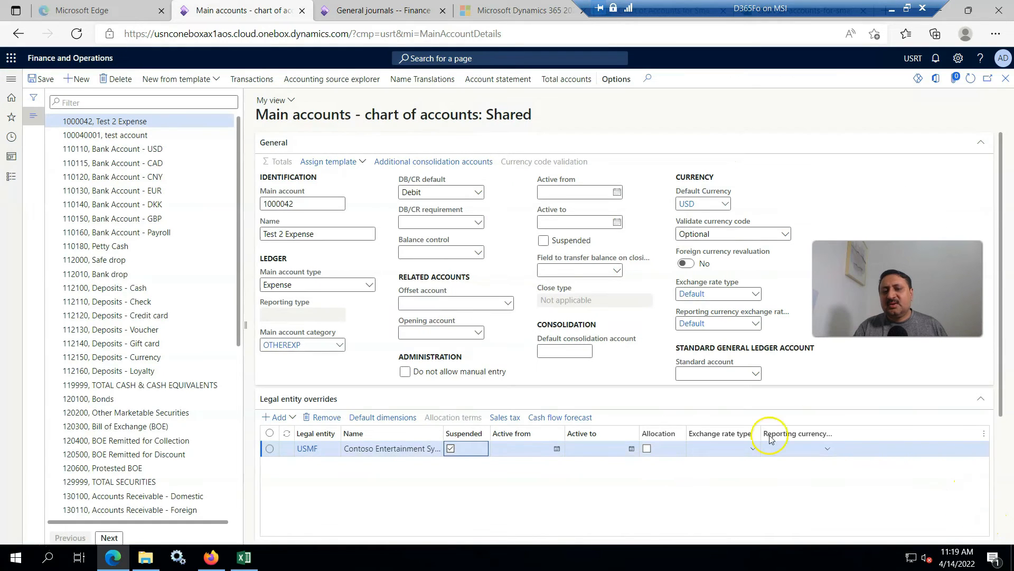
pyautogui.click(505, 416)
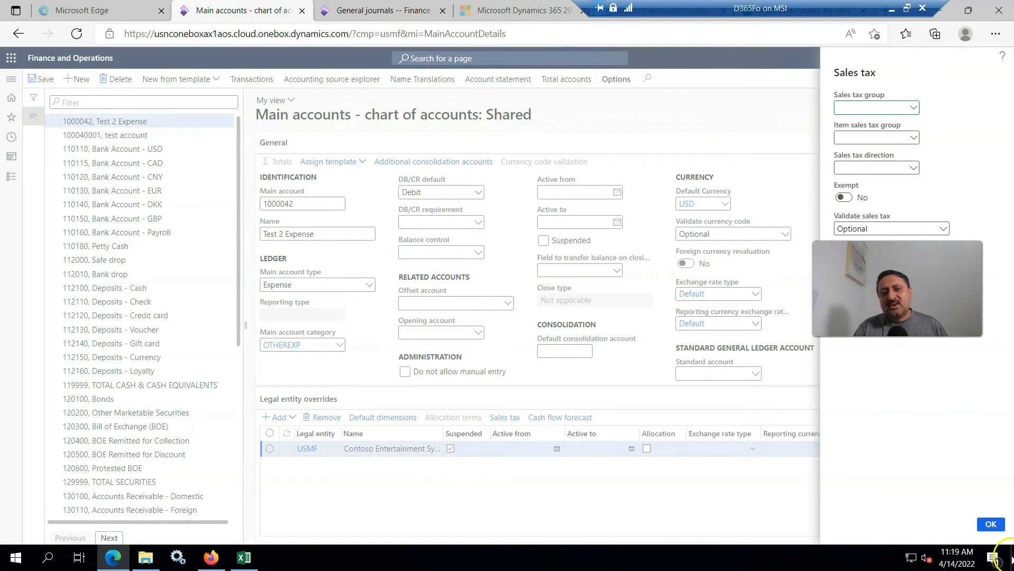
pyautogui.moveTo(926, 515)
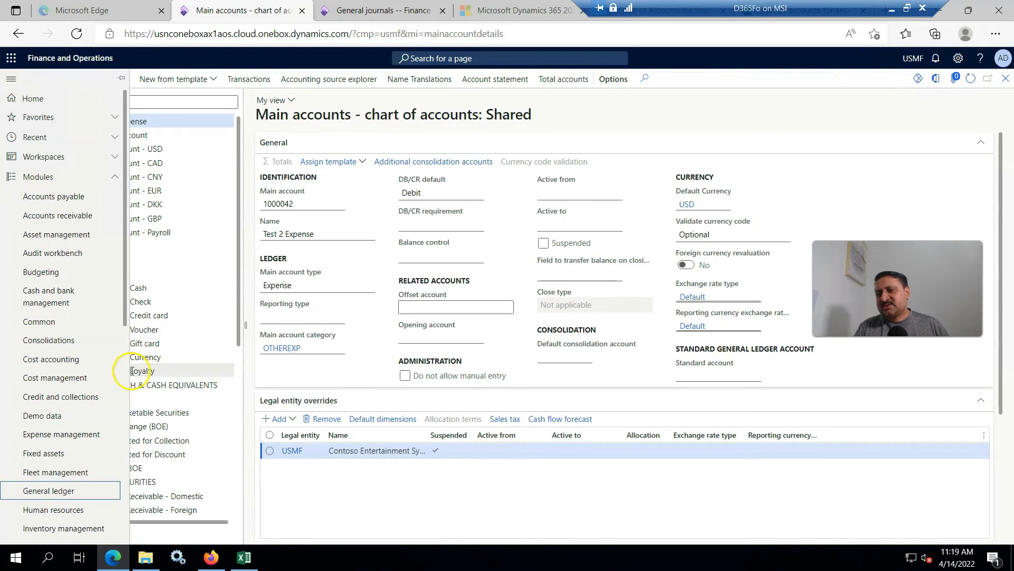
# - Create a new USMF general journal and try account 1000042 on its line
pyautogui.click(48, 490)
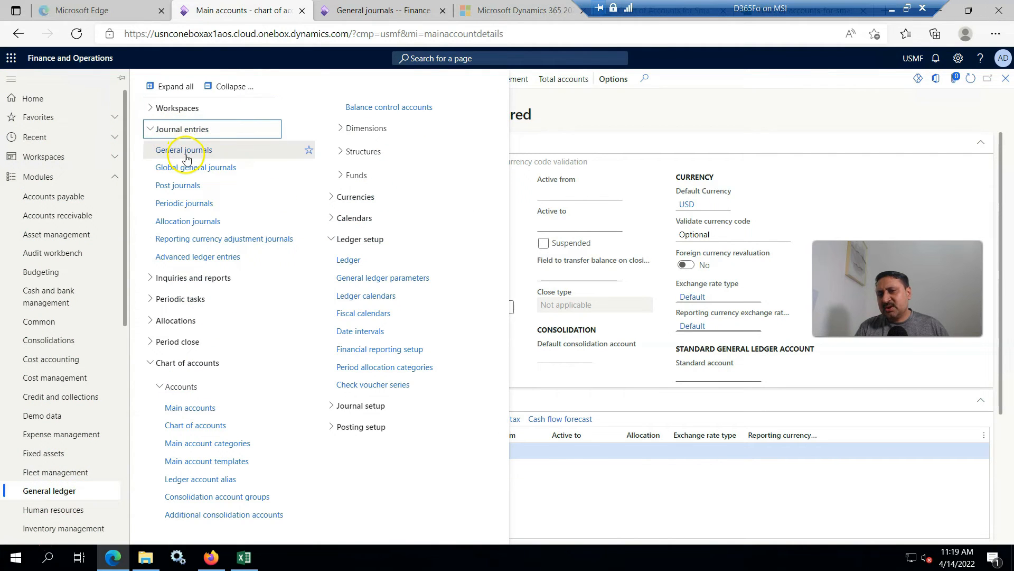
pyautogui.click(184, 149)
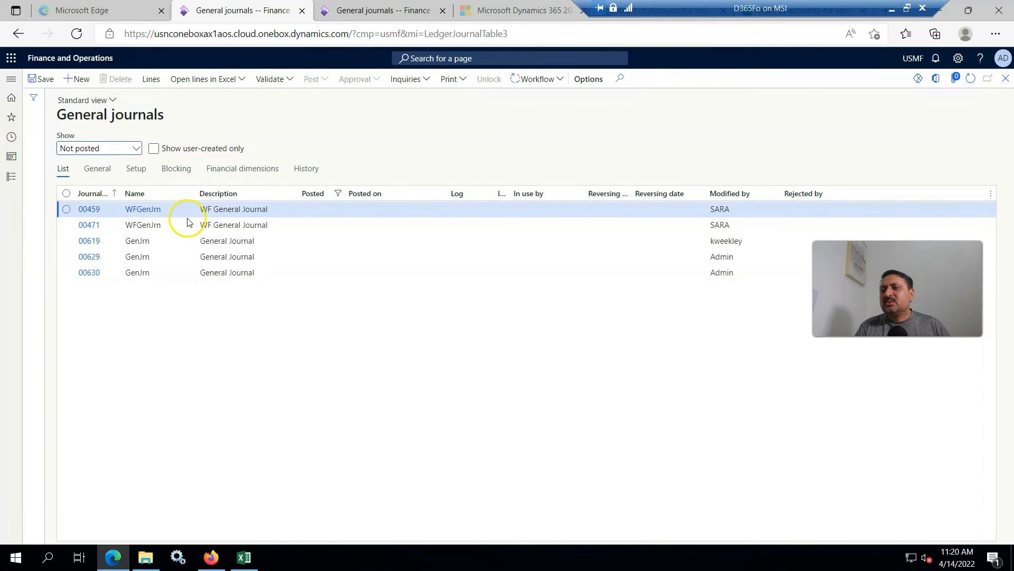
pyautogui.click(76, 78)
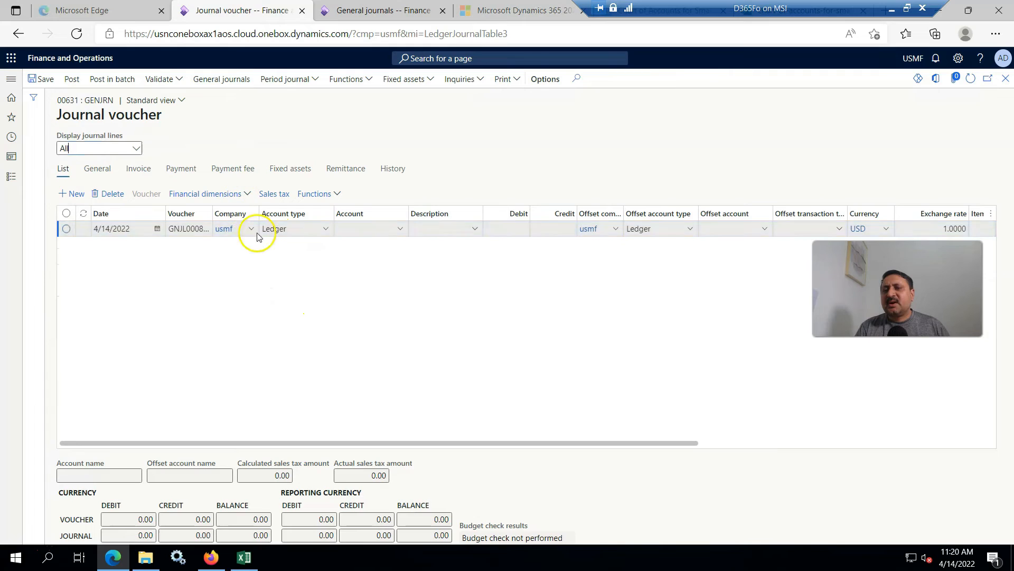
pyautogui.click(370, 228)
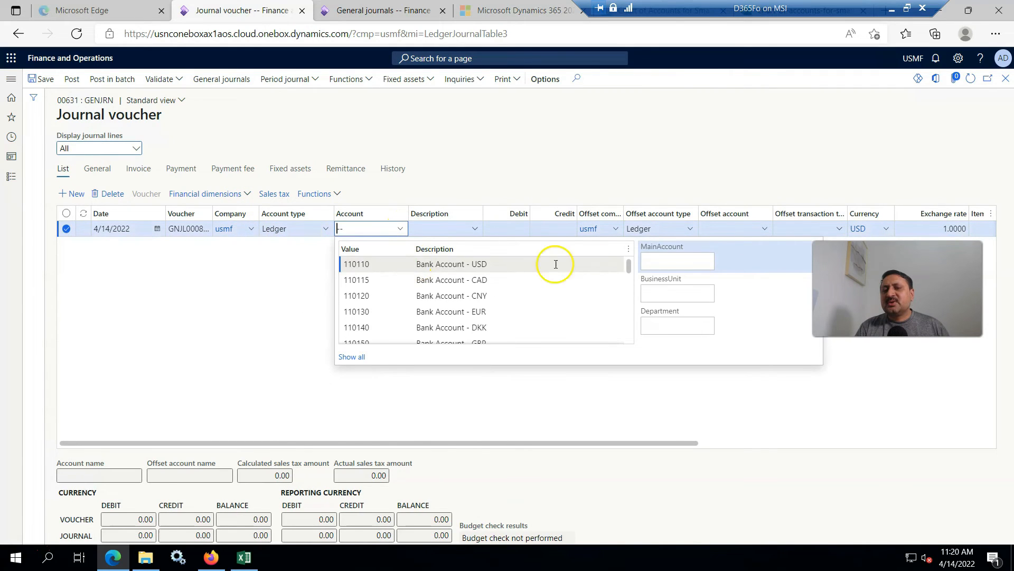
pyautogui.write('1000042')
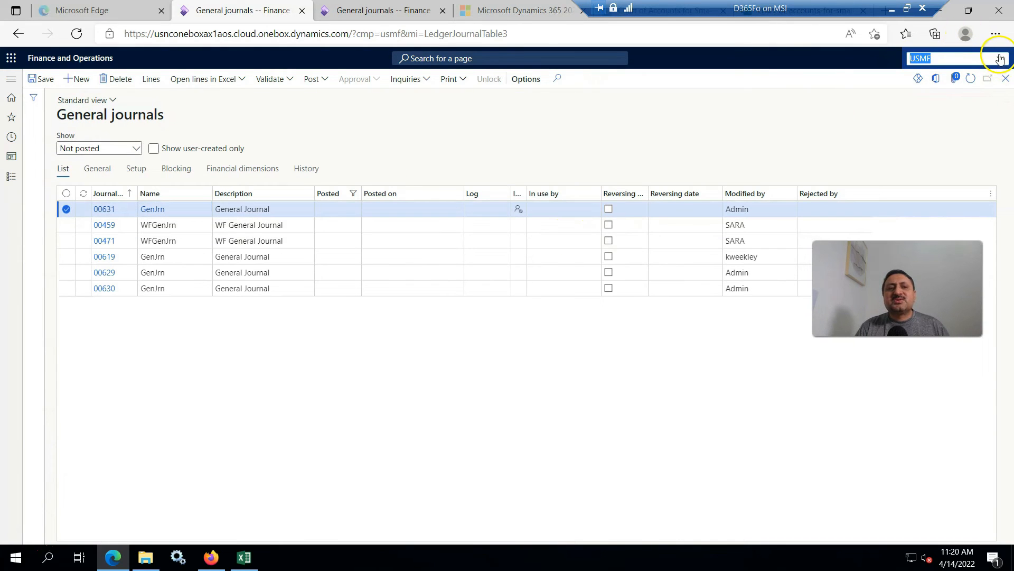
# - Switch to USRT and create a new general journal with the GenJrn journal name
pyautogui.click(1000, 58)
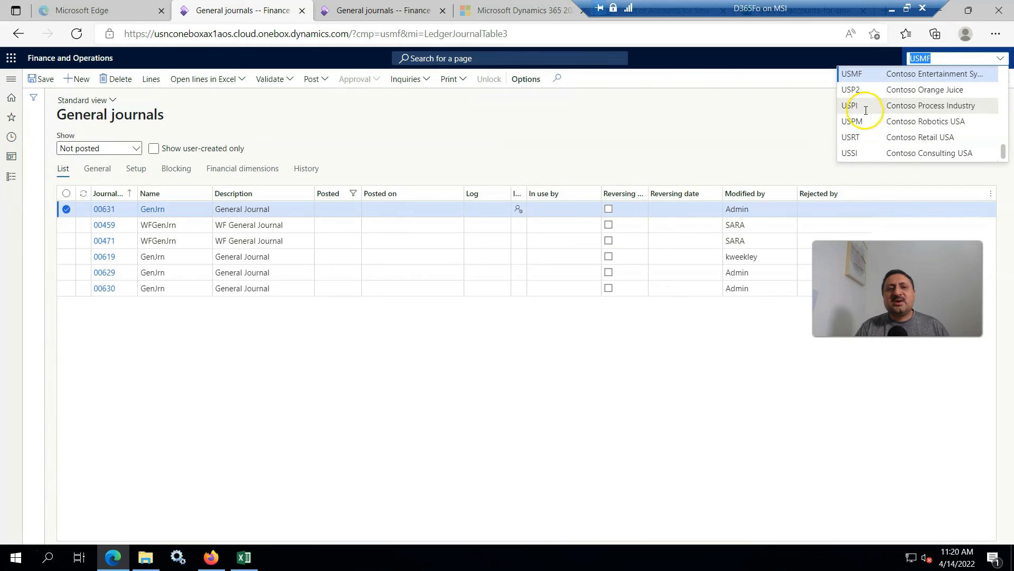
pyautogui.click(851, 137)
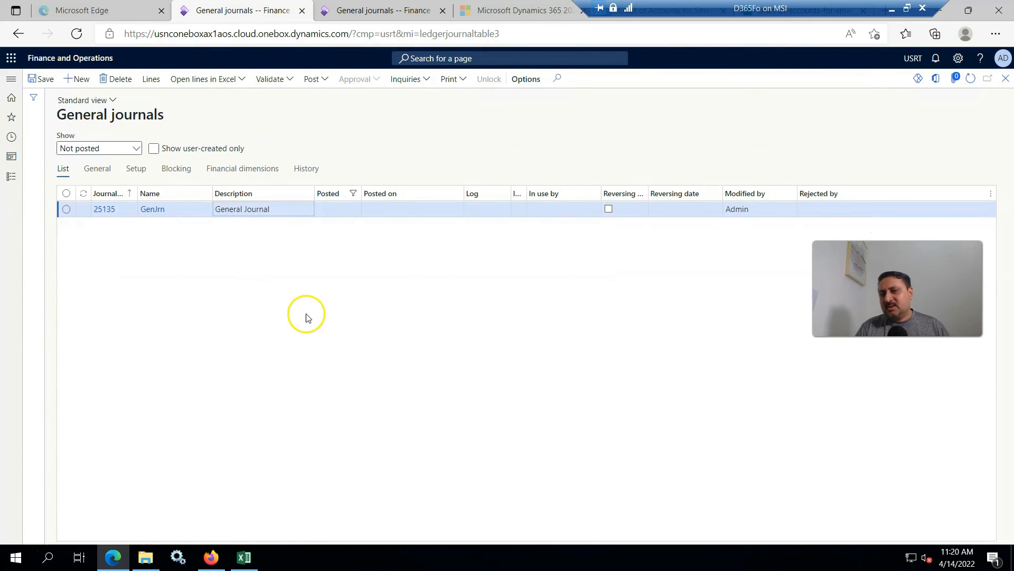
pyautogui.click(77, 78)
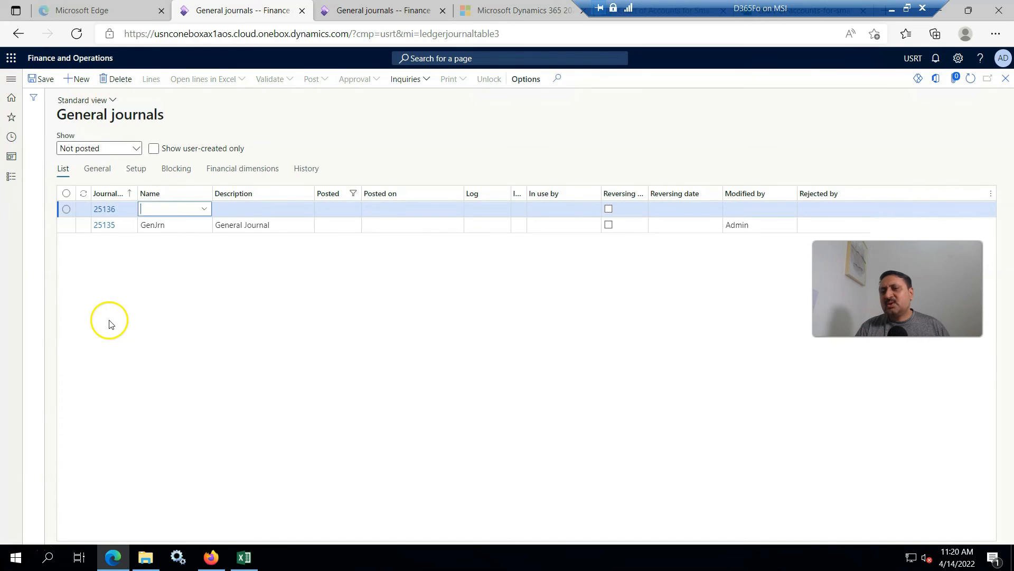
pyautogui.click(204, 208)
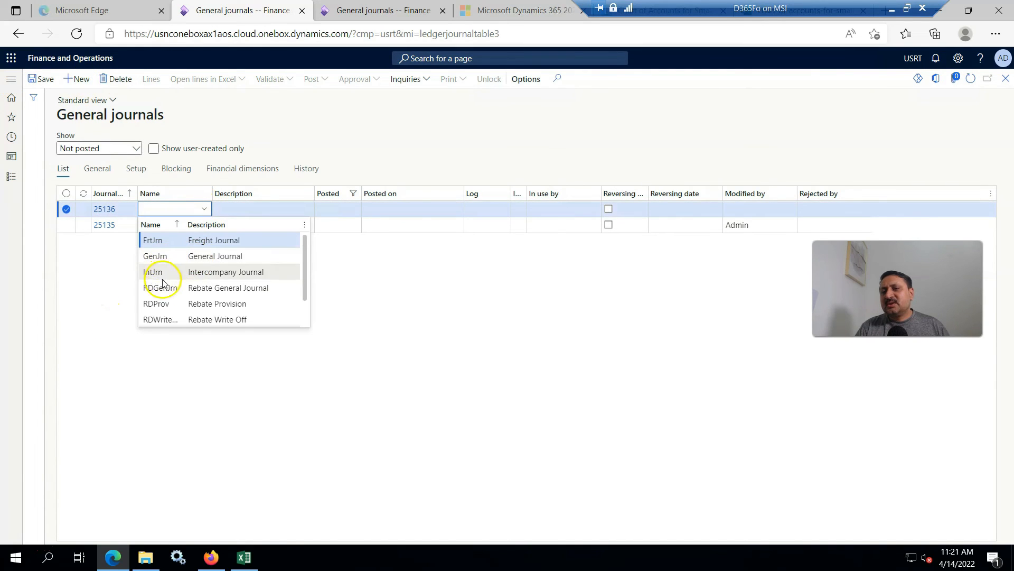
pyautogui.click(156, 255)
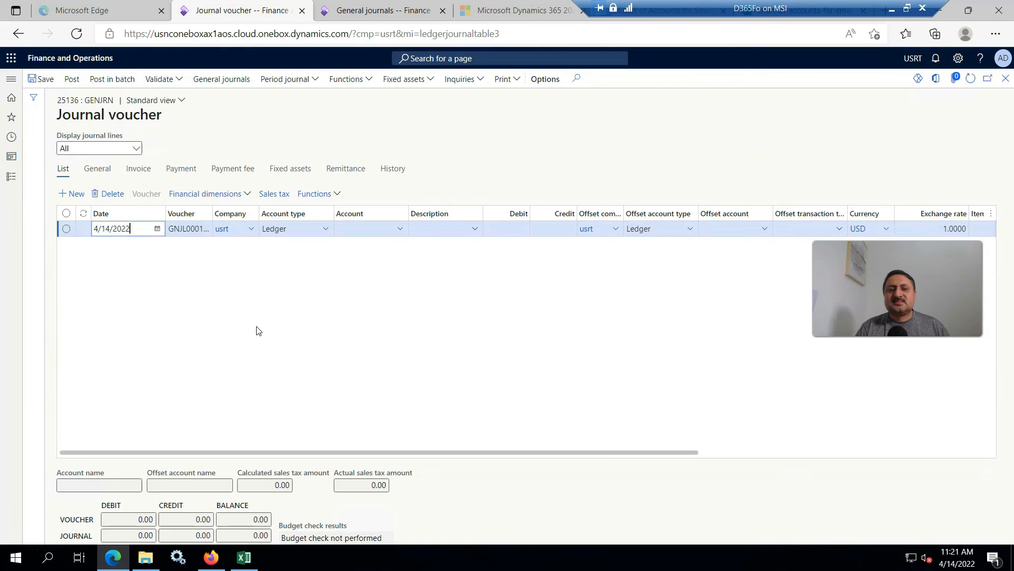
# - Add a journal line debiting 100 to account 1000042 against offset account 110110
pyautogui.click(369, 228)
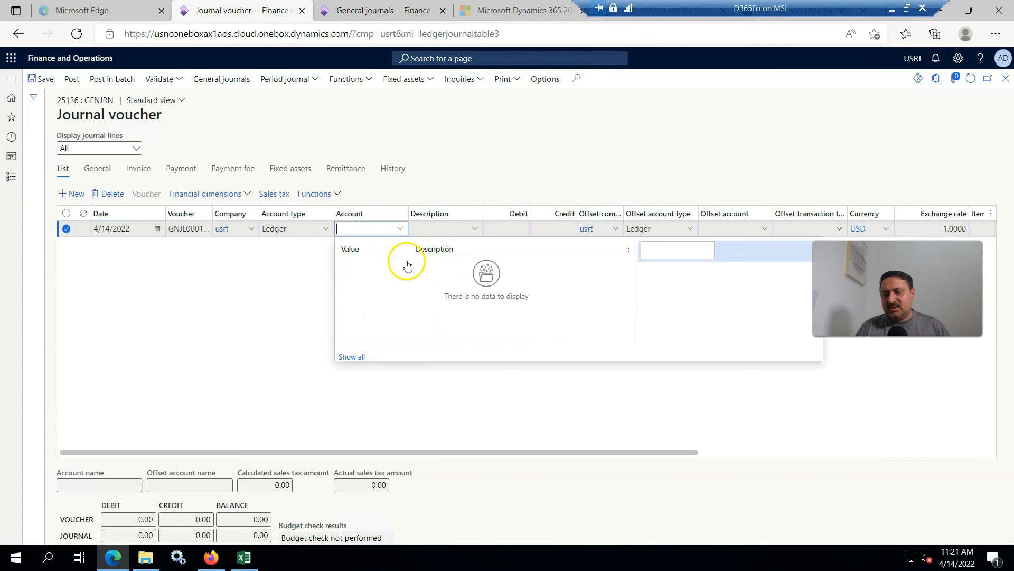
pyautogui.write('1000042')
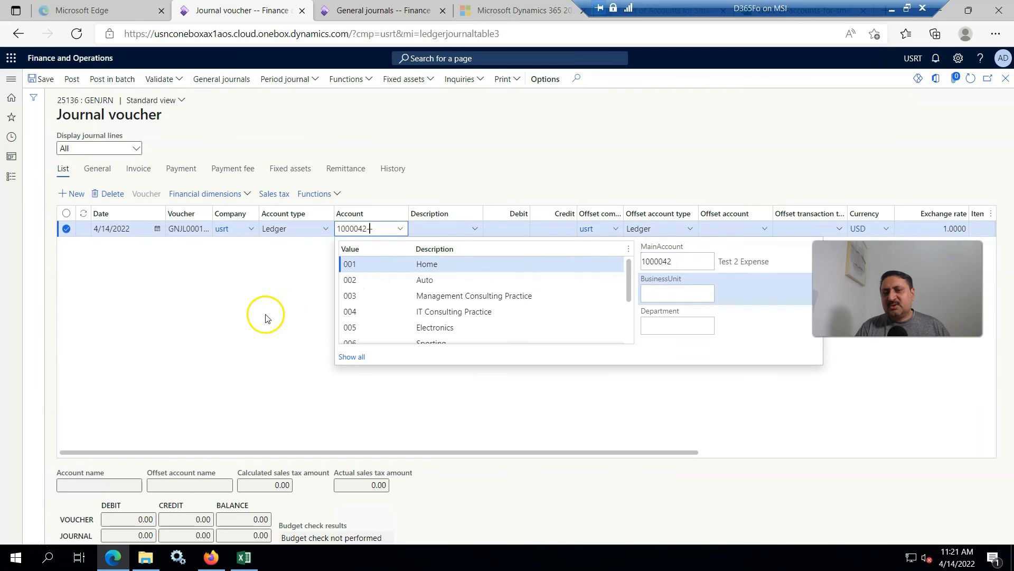
pyautogui.write('-')
pyautogui.click(735, 228)
pyautogui.write('110110--')
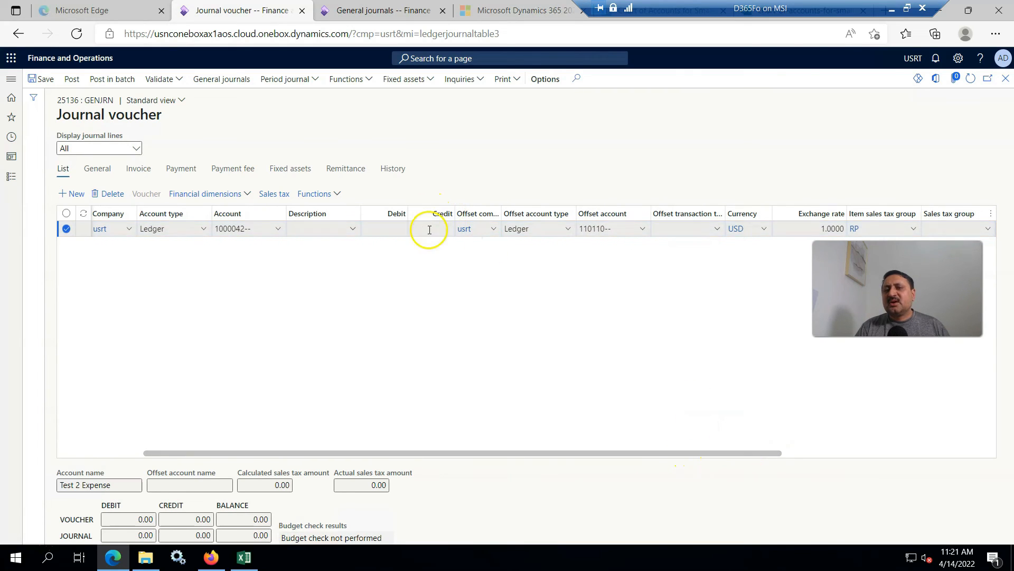
pyautogui.click(382, 229)
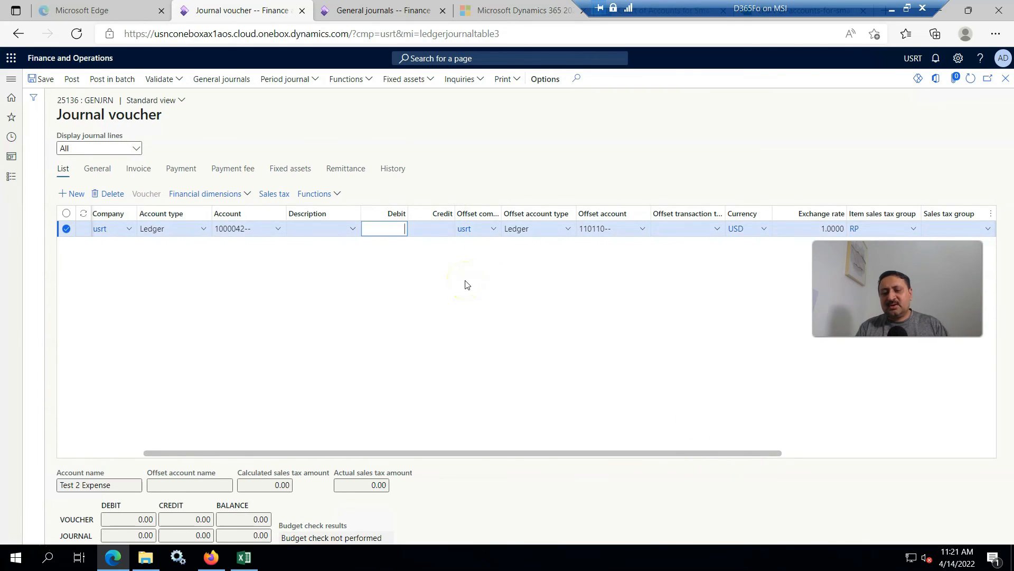
pyautogui.write('100.00')
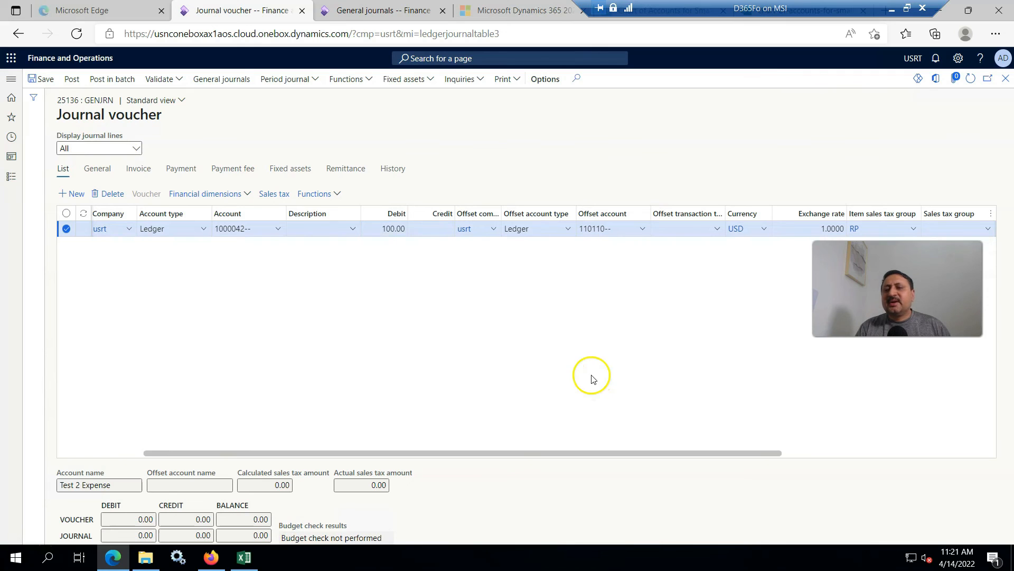
pyautogui.click(160, 78)
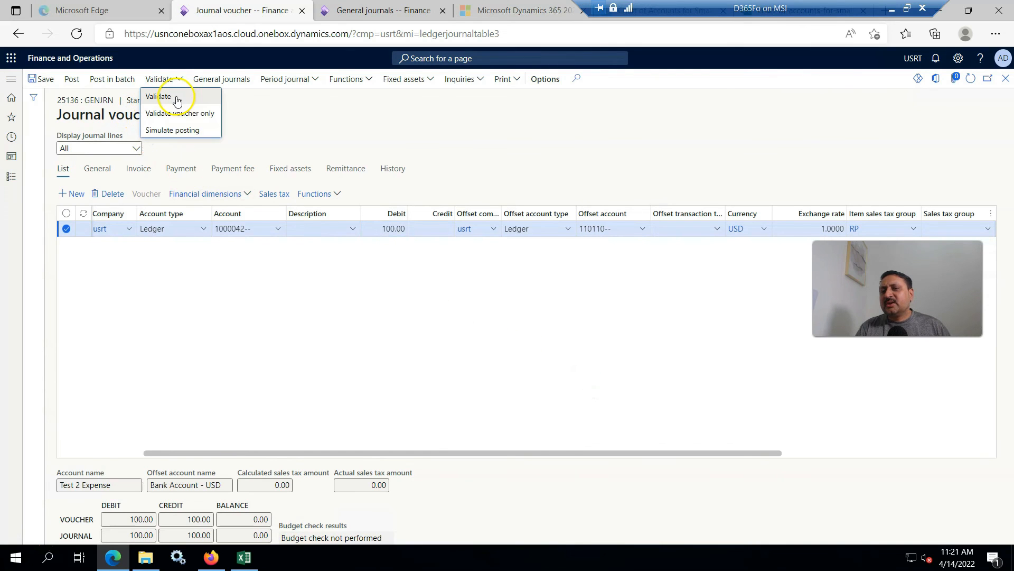
# - Validate journal 25136 and post it with one voucher
pyautogui.click(158, 96)
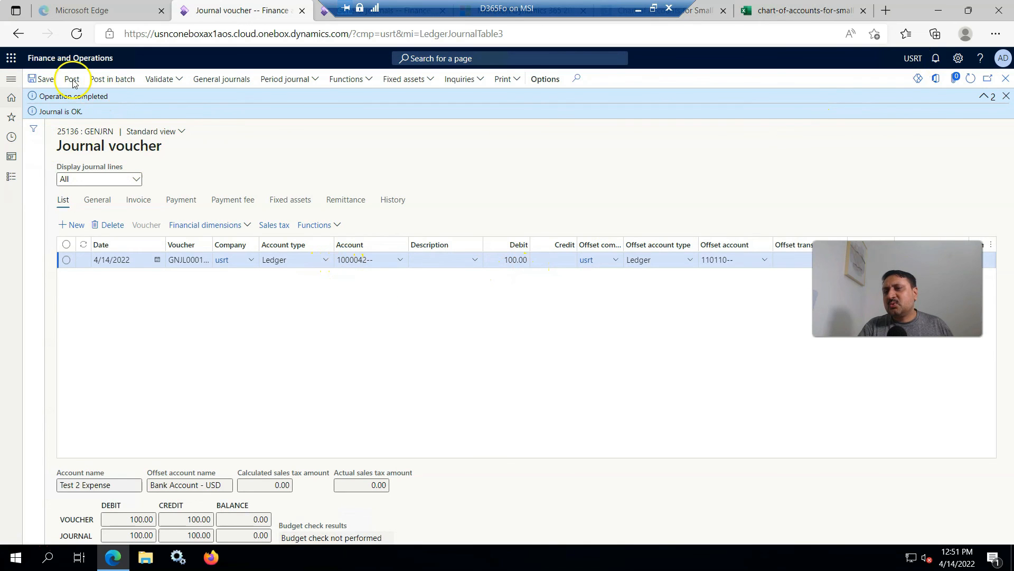
pyautogui.click(72, 78)
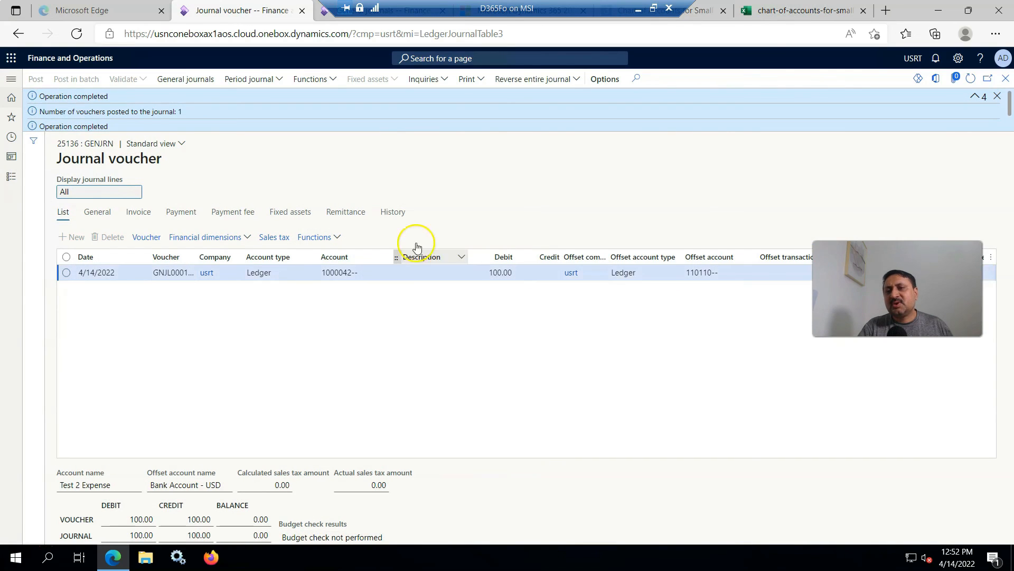
pyautogui.moveTo(136, 113)
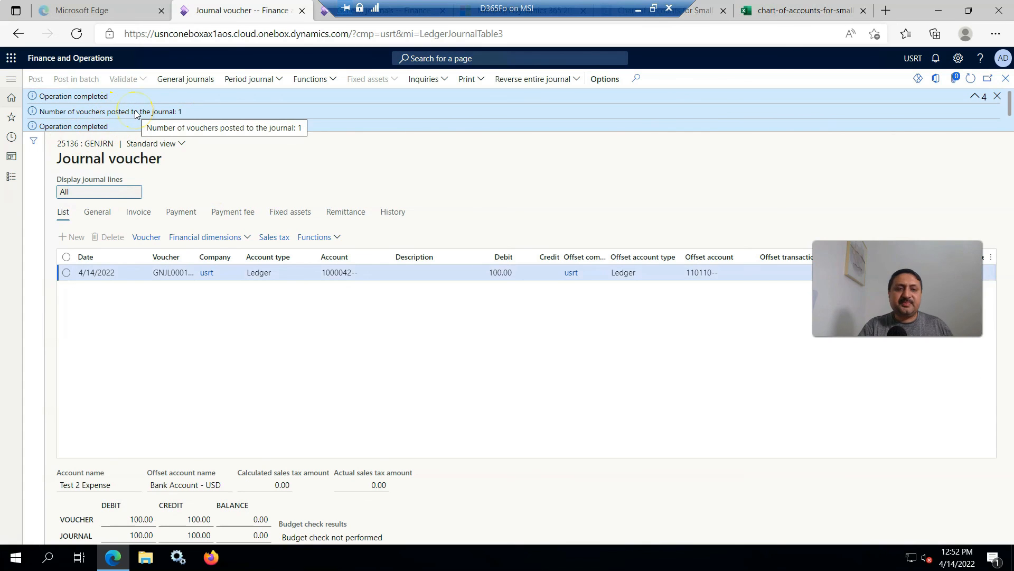